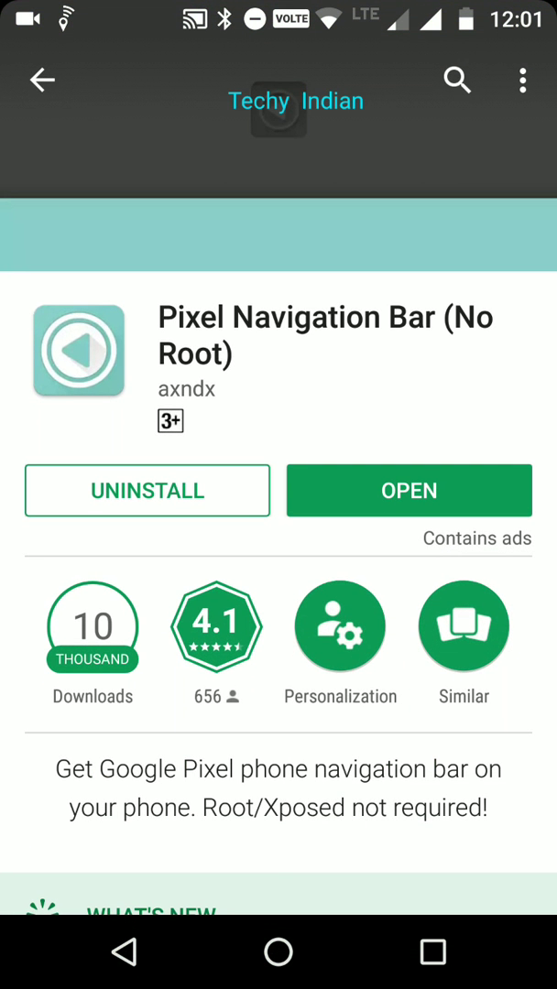
- Launch Pixel Navigation Bar (No Root) from its Play Store page via OPEN
left_click(408, 491)
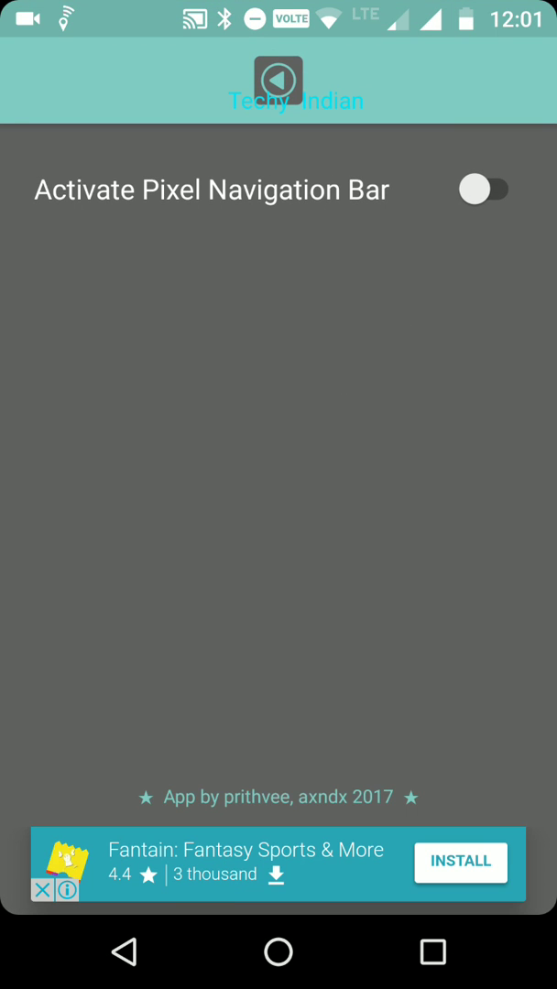
- Switch on the Activate Pixel Navigation Bar toggle to show Pixel-style buttons
left_click(483, 191)
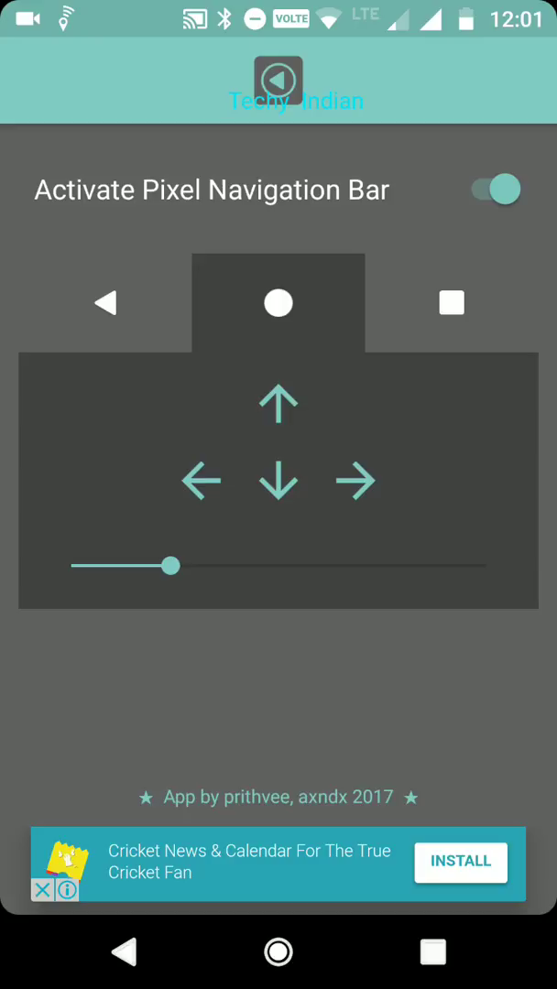
- Enlarge the navigation buttons with the size slider, then bring them back to a small size
left_click_drag(173, 564, 345, 565)
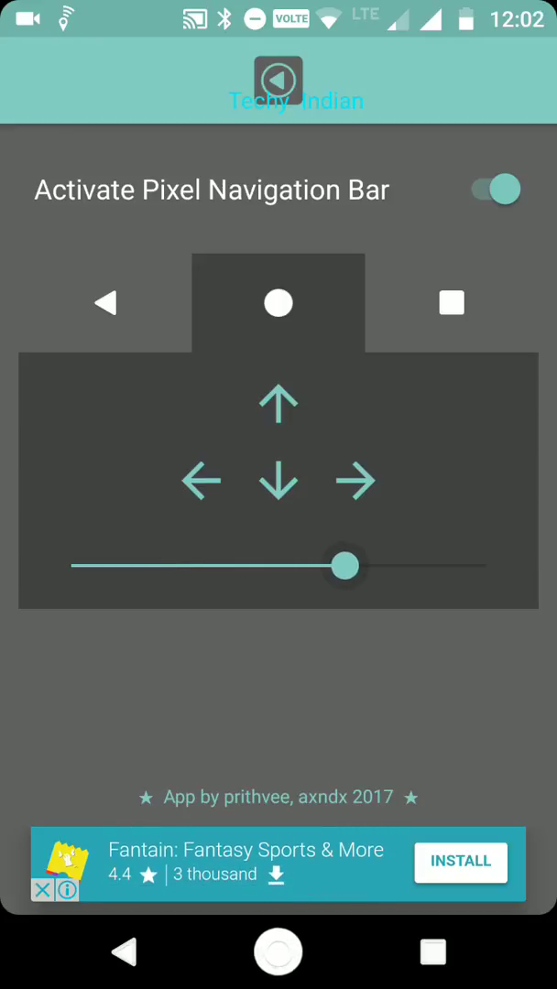
left_click_drag(345, 564, 212, 565)
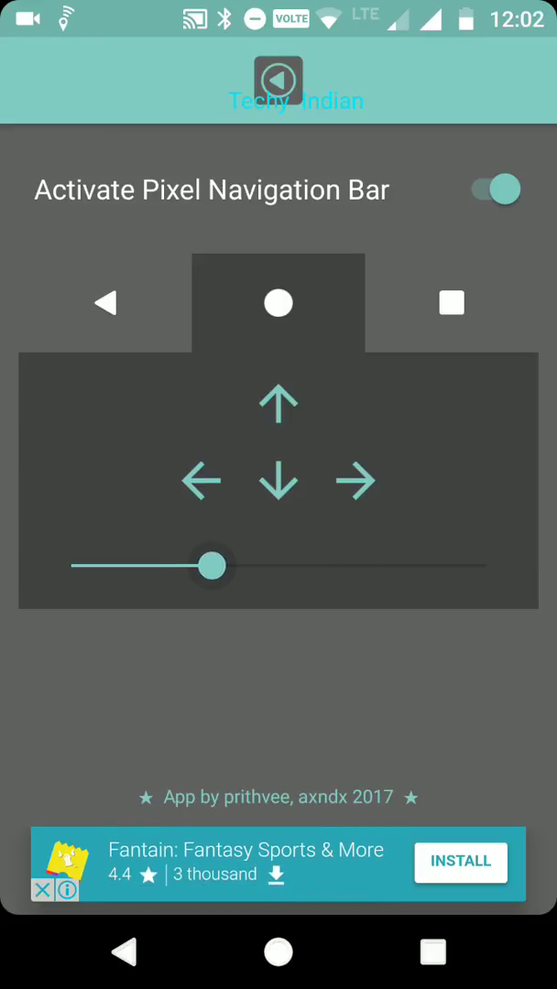
left_click_drag(213, 564, 179, 565)
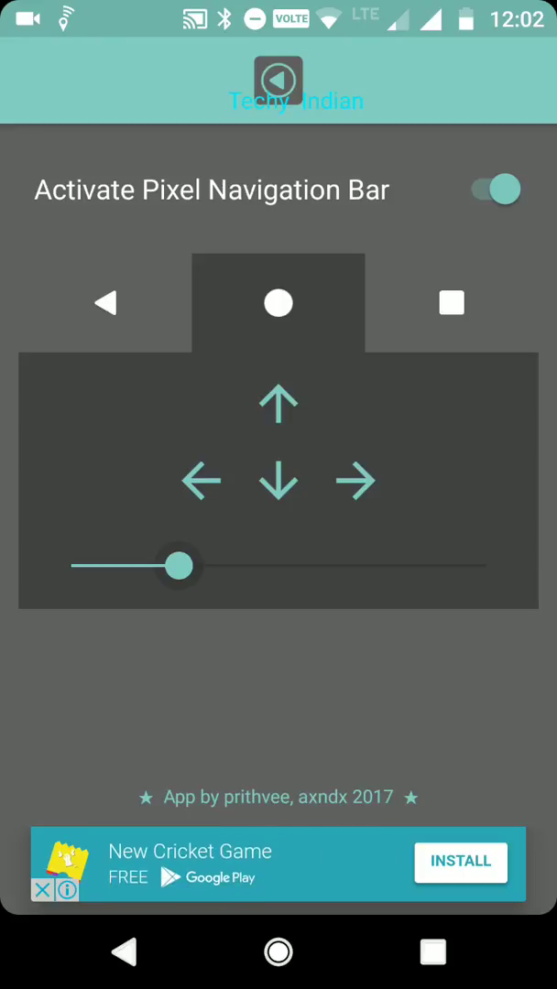